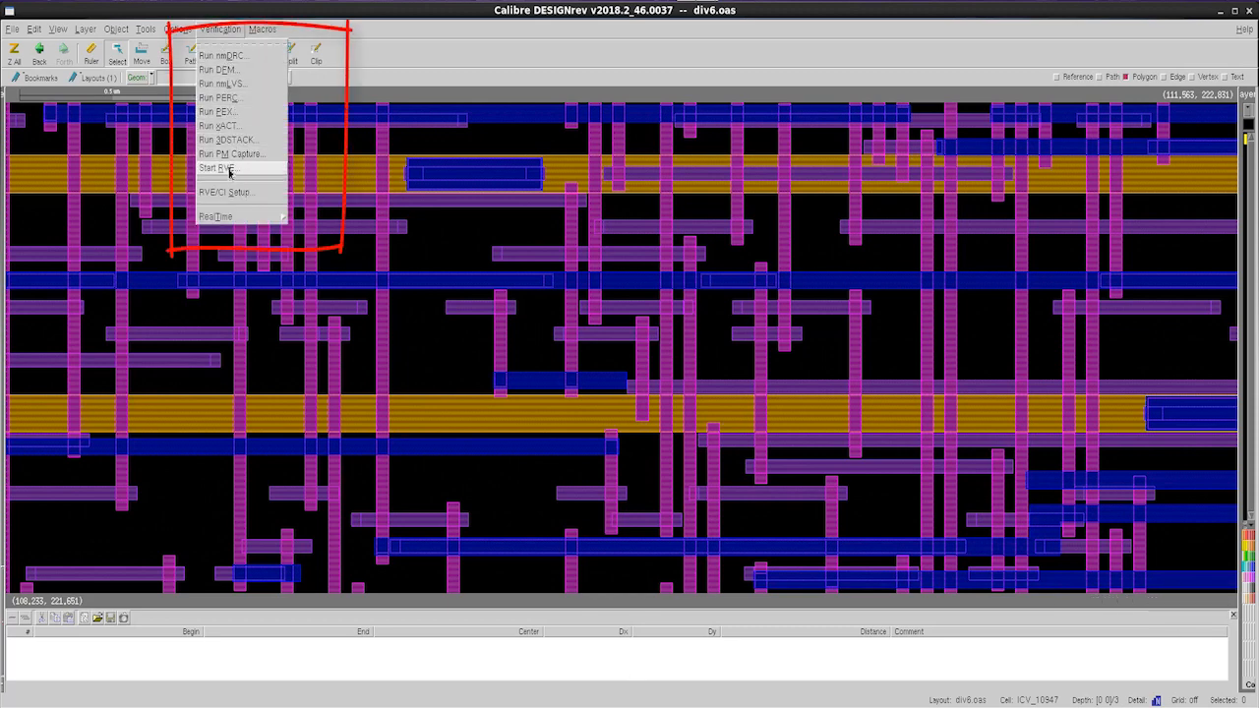
Launch the results viewer via Verification > Start RVE from the layout window.
{"action": "left_click", "coordinate": [216, 167]}
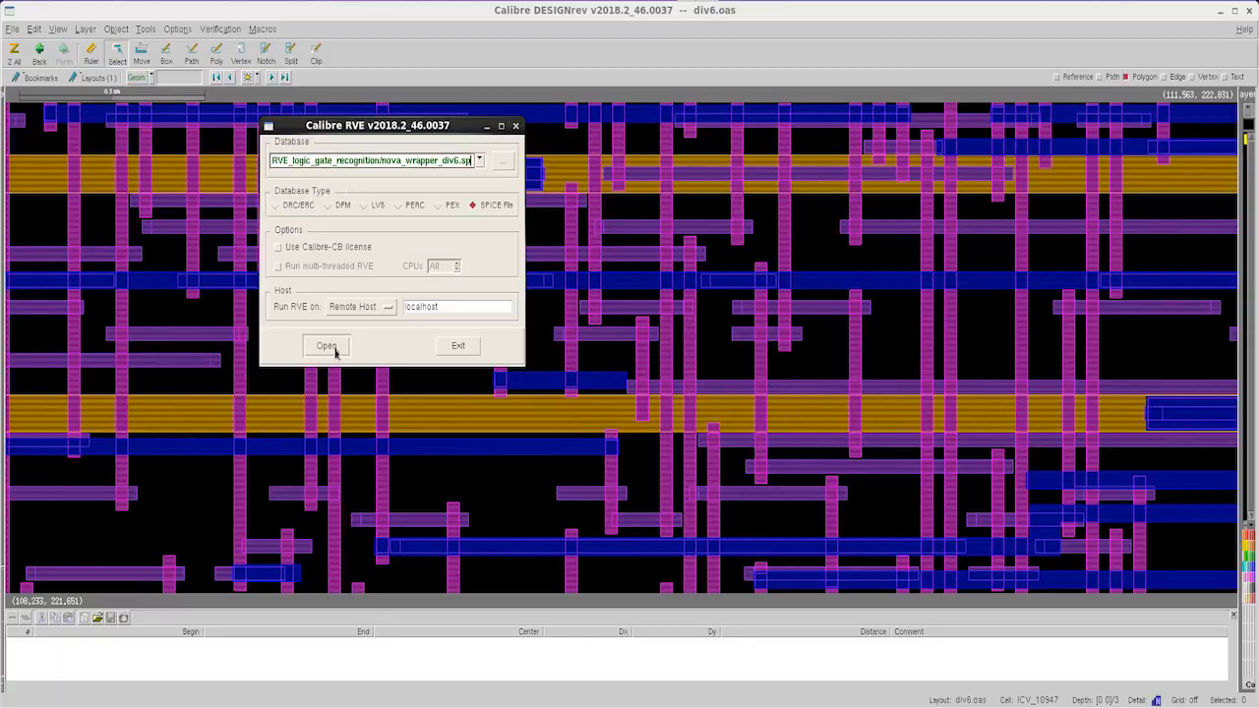
{"action": "left_click", "coordinate": [327, 345]}
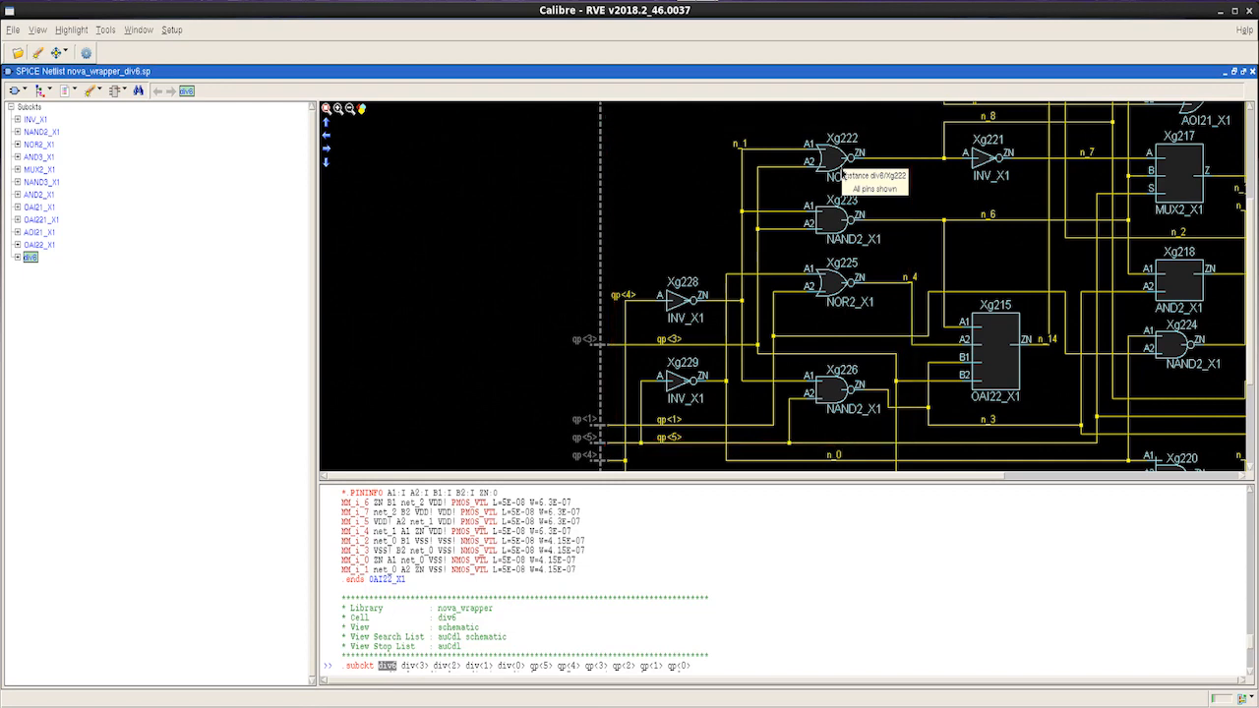
{"action": "mouse_move", "coordinate": [863, 245]}
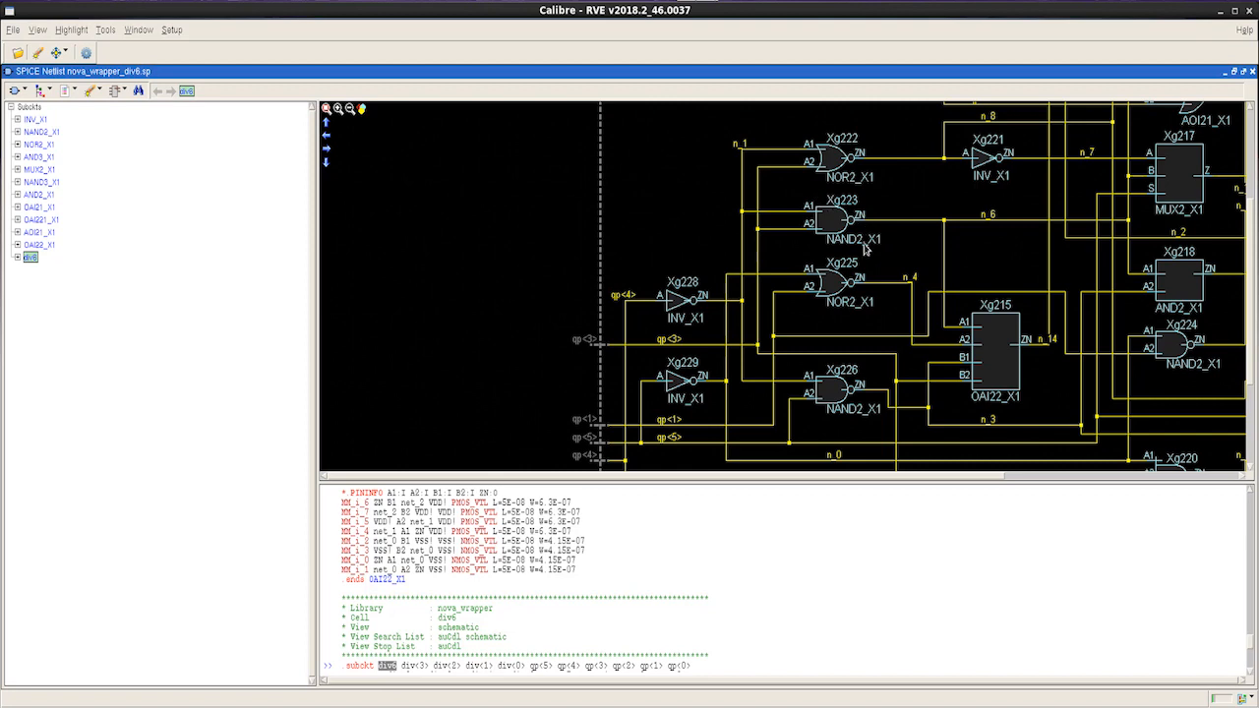
{"action": "mouse_move", "coordinate": [831, 221]}
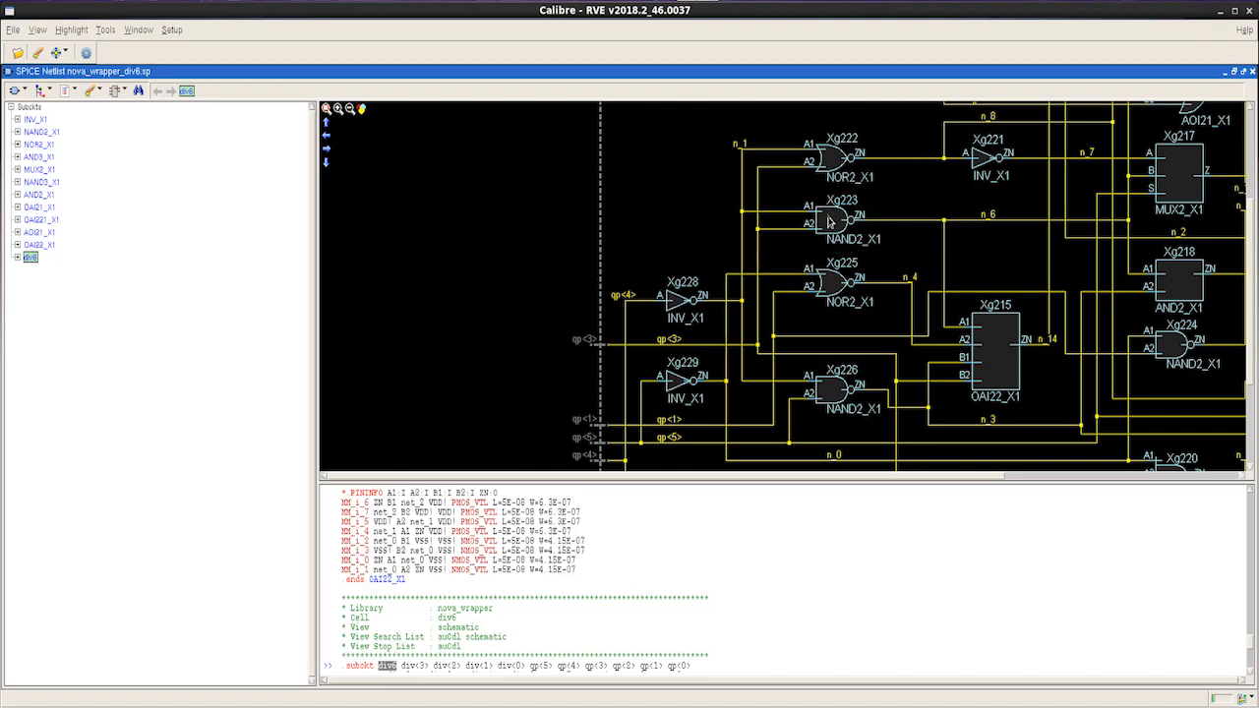
{"action": "mouse_move", "coordinate": [91, 141]}
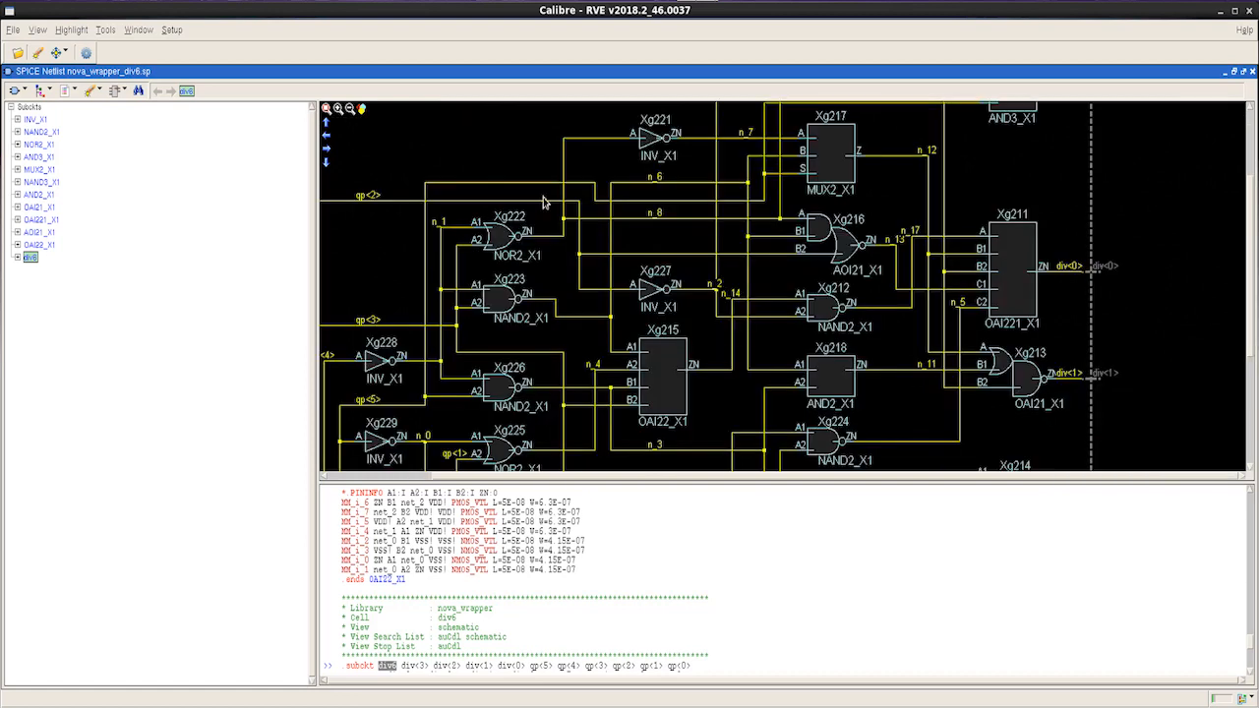
{"action": "mouse_move", "coordinate": [505, 236]}
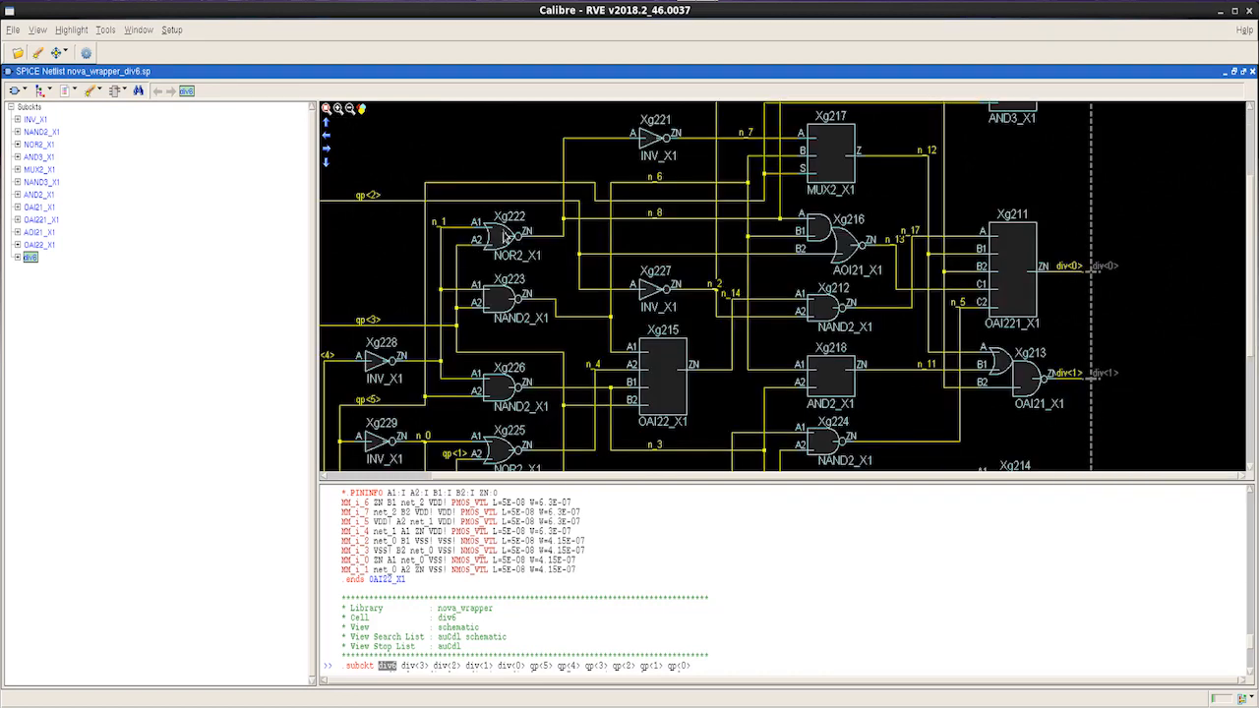